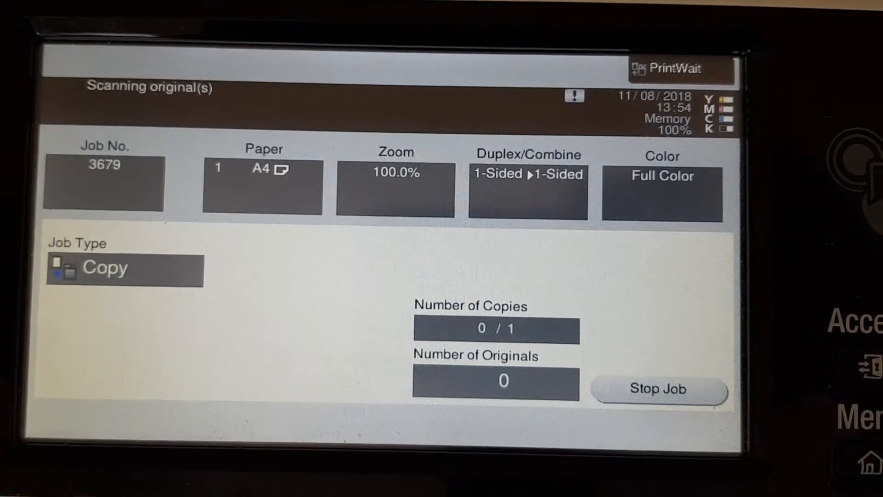
Mark the single scanned original as finished and start printing the full-colour A4 copy.
click(659, 390)
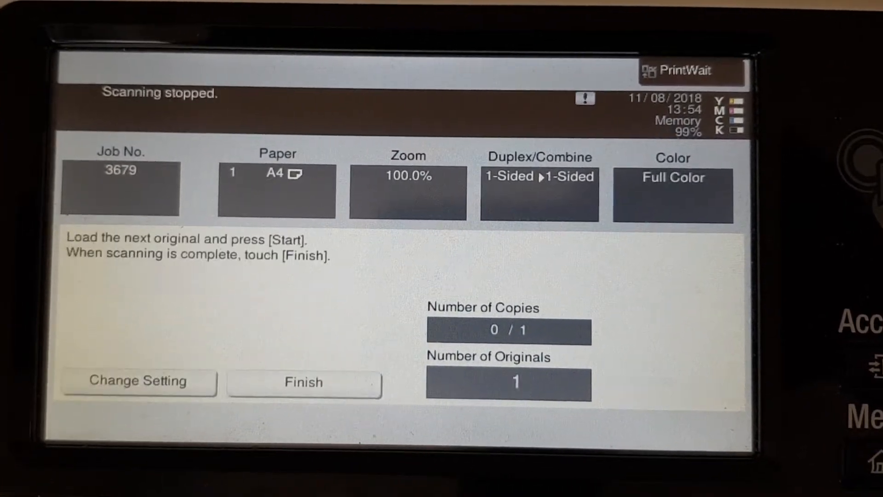
click(302, 382)
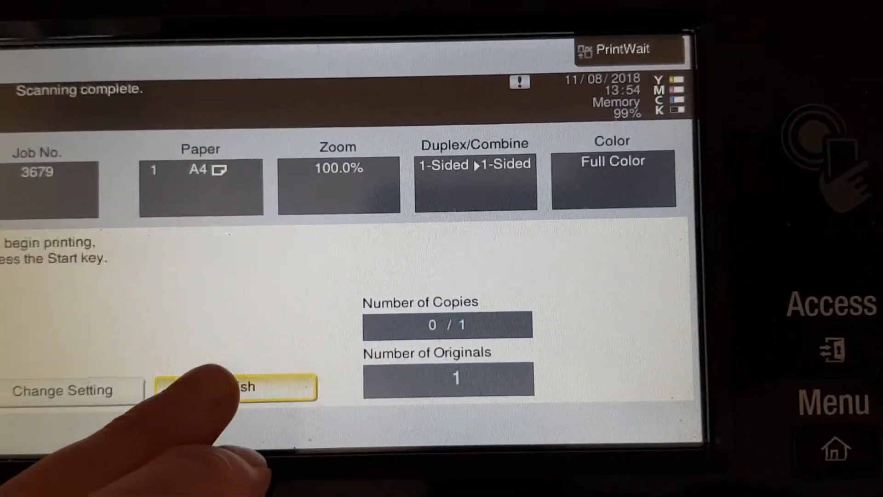
click(236, 387)
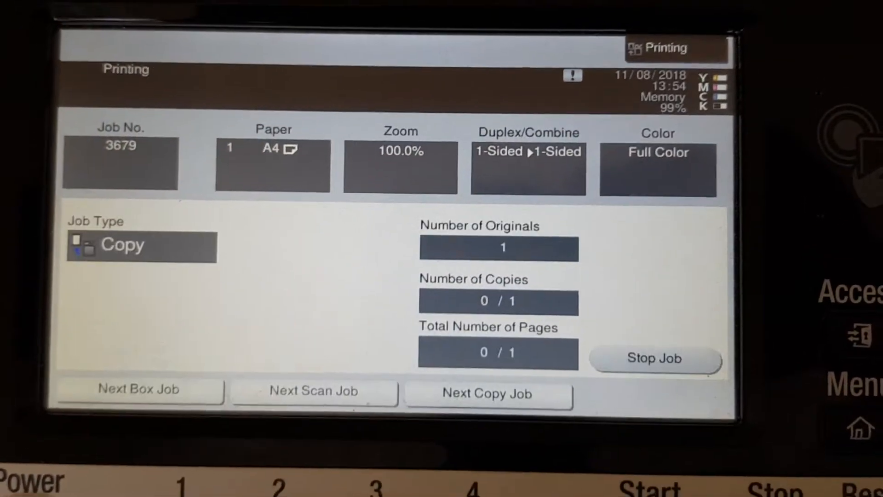